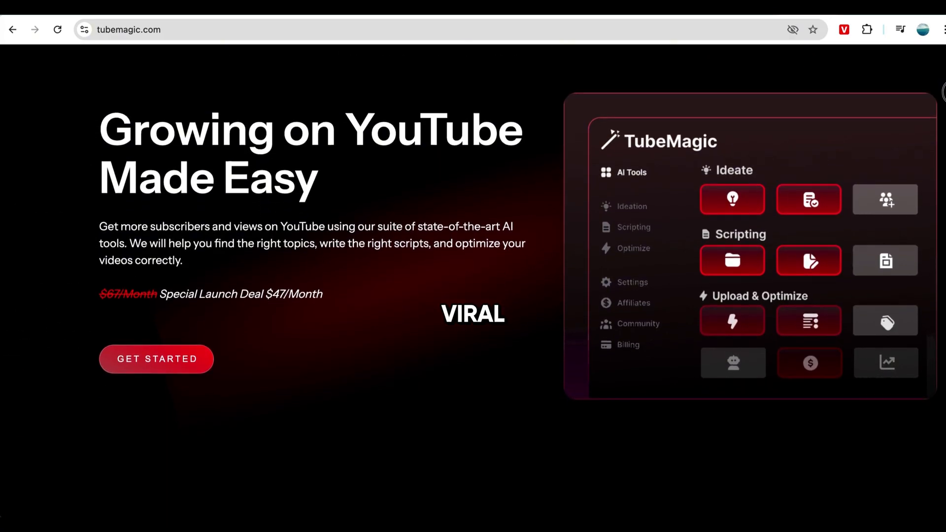
Step: Generate video ideas for a channel handle in TubeMagic's Video Ideas tool, regenerating three more times
scroll("down", 3)
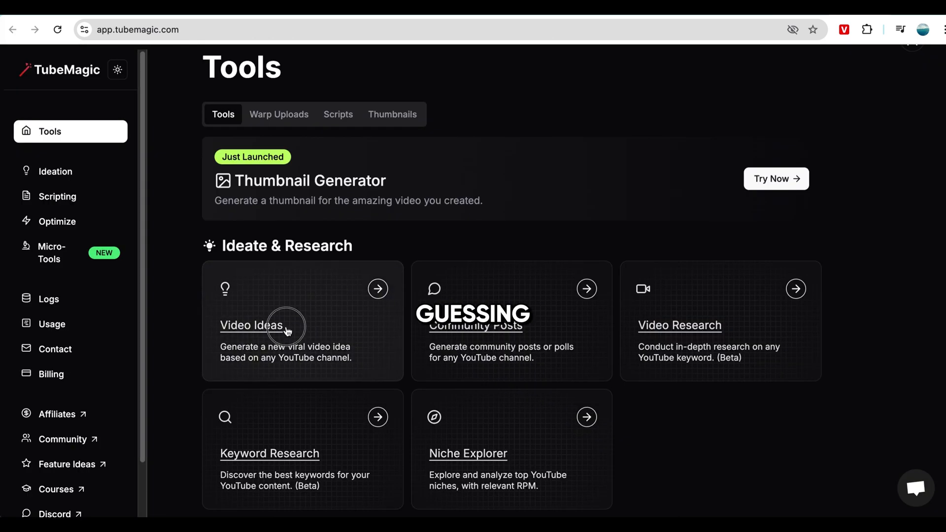
left_click(251, 326)
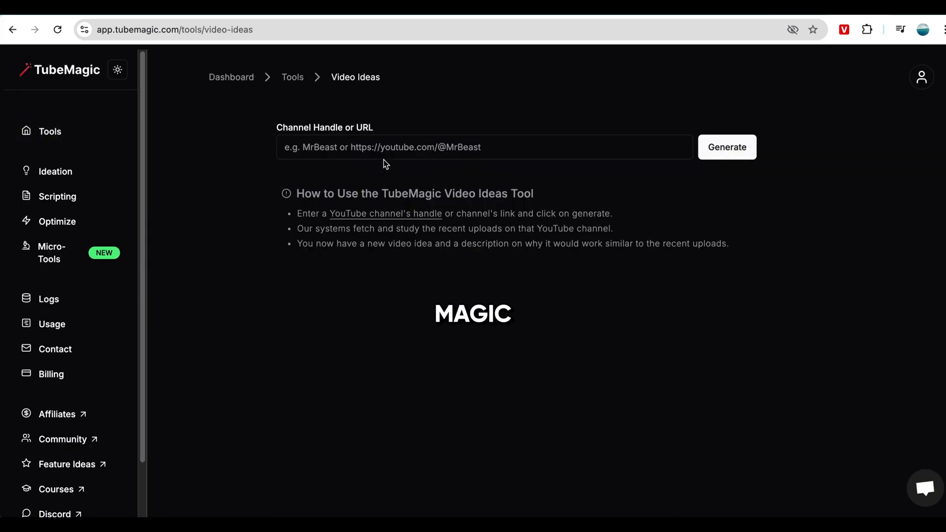
left_click(726, 147)
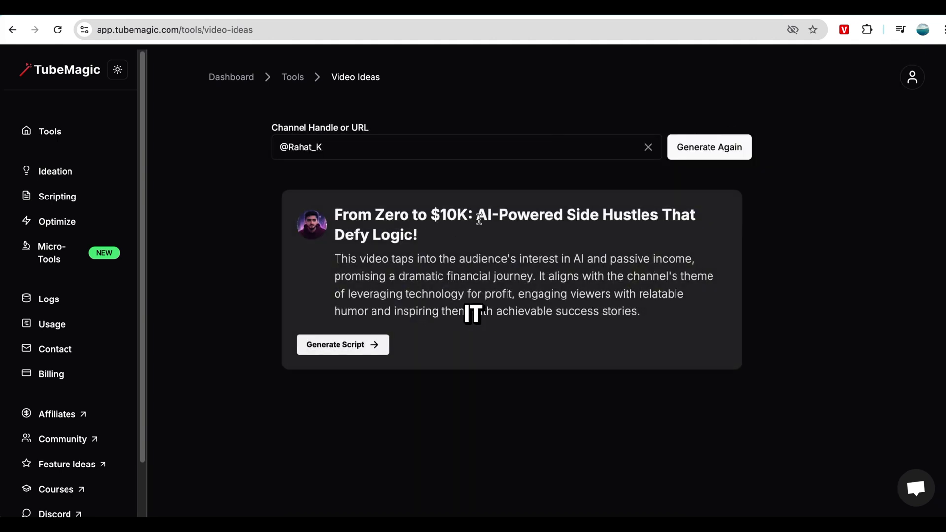
left_click(709, 147)
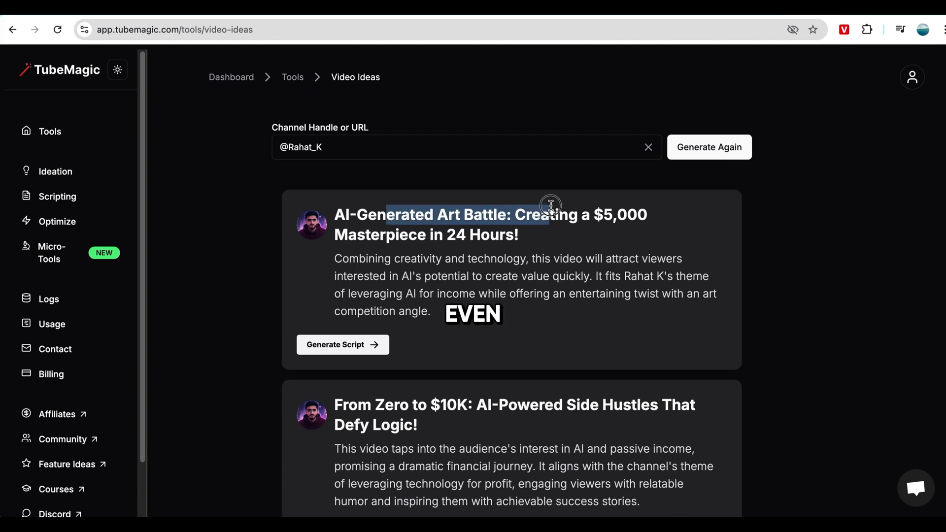
left_click(709, 147)
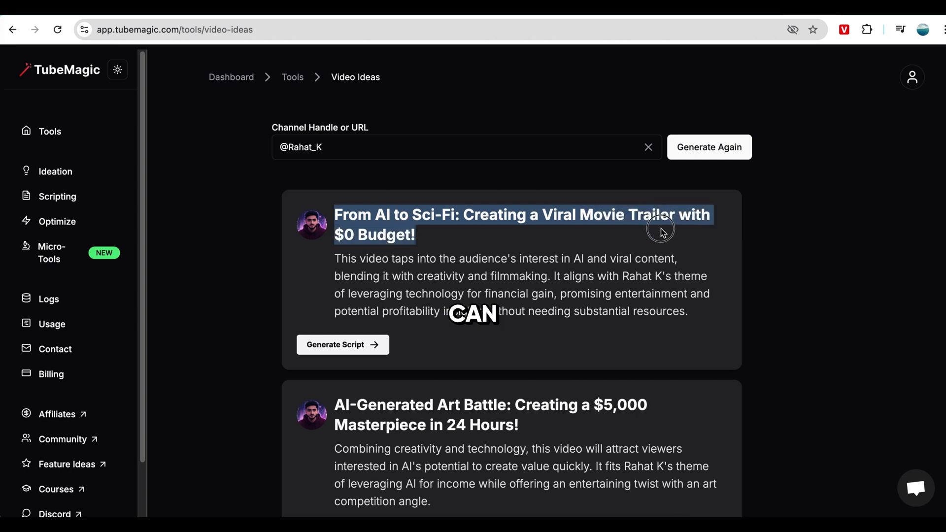
left_click(710, 147)
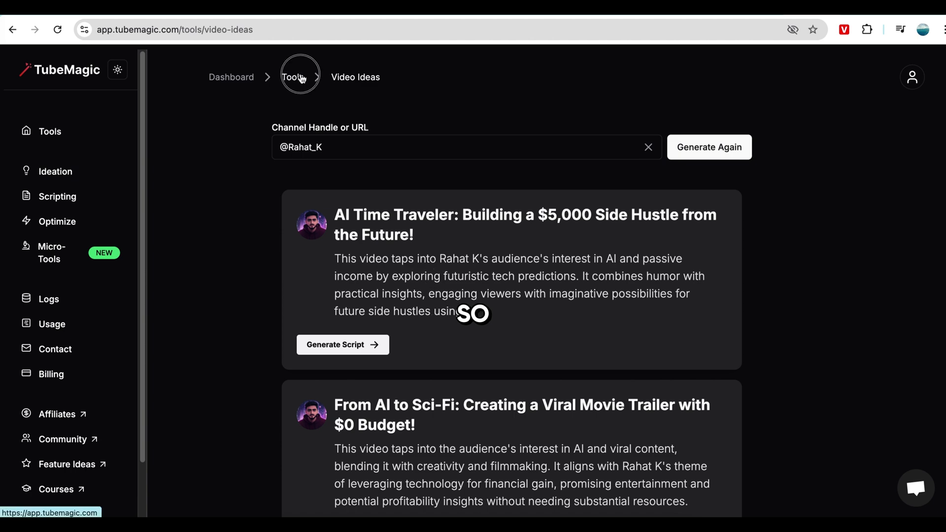
left_click(296, 77)
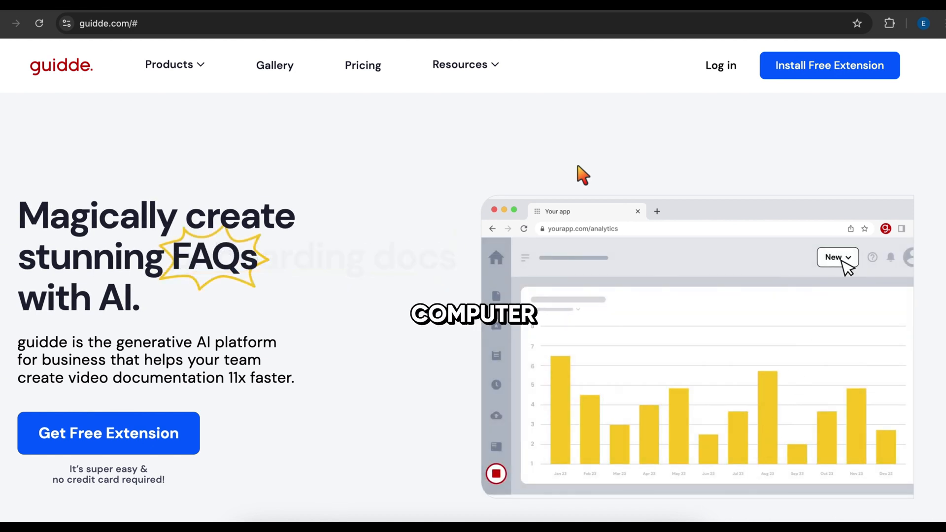
Step: Browse guidde.com and capture the 'how tubemagic works' how-to guide
left_click(838, 257)
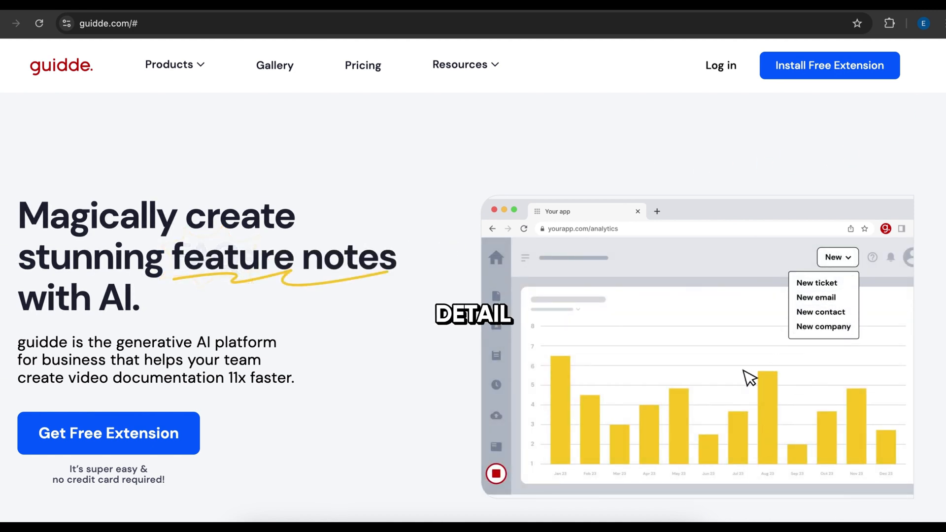
scroll("down", 3)
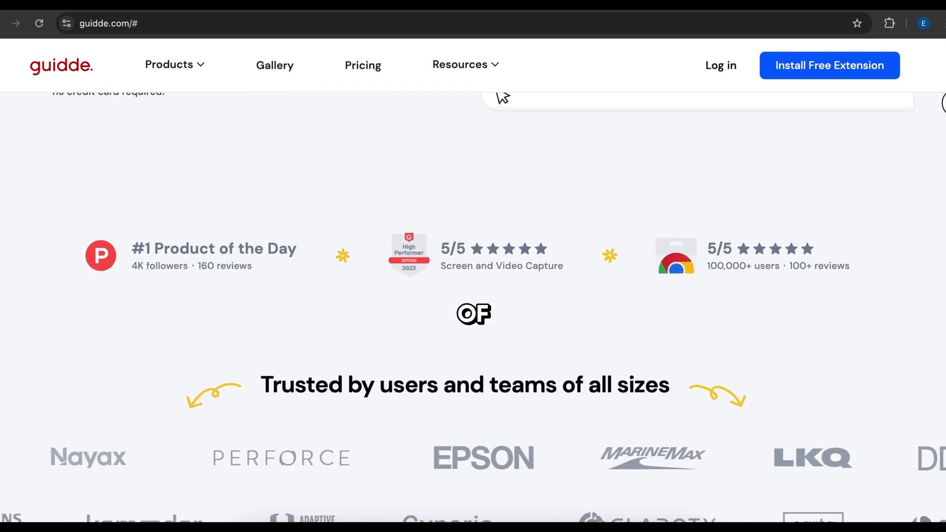
scroll("up", 3)
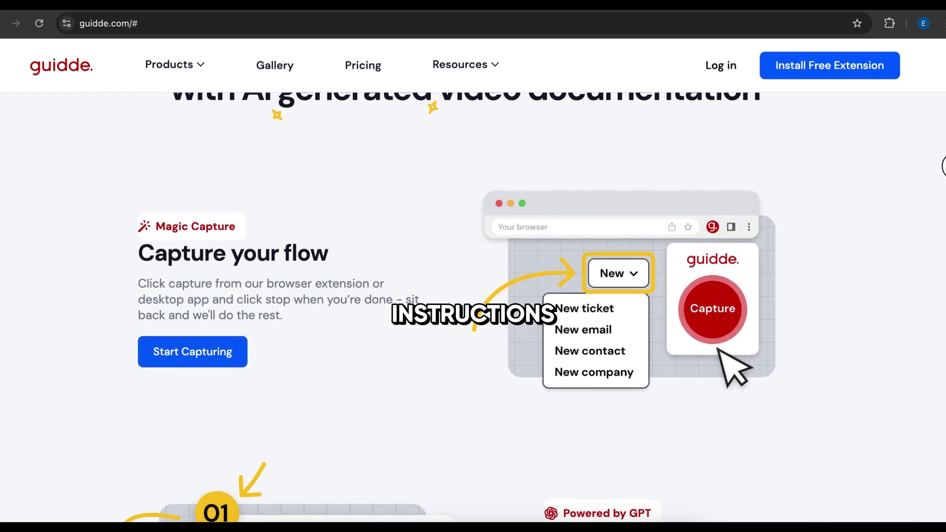
scroll("down", 3)
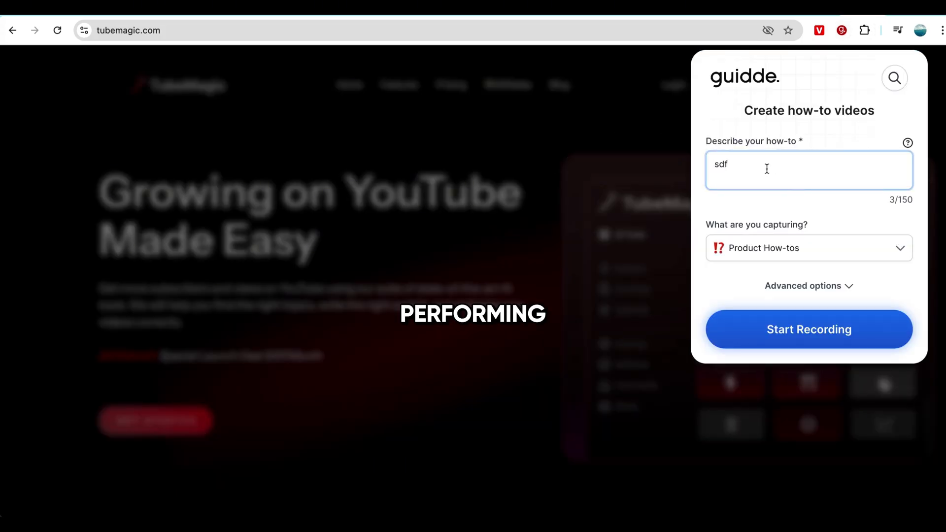
left_click(809, 329)
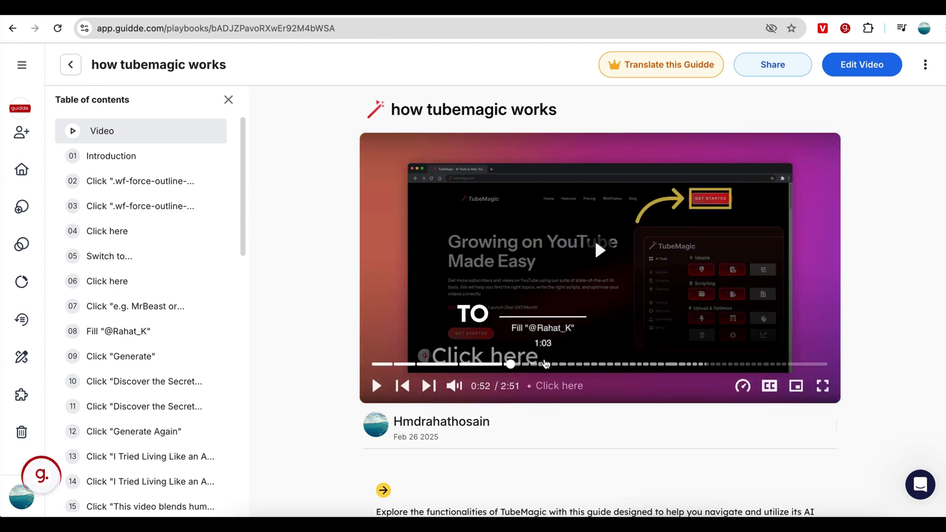
scroll("down", 3)
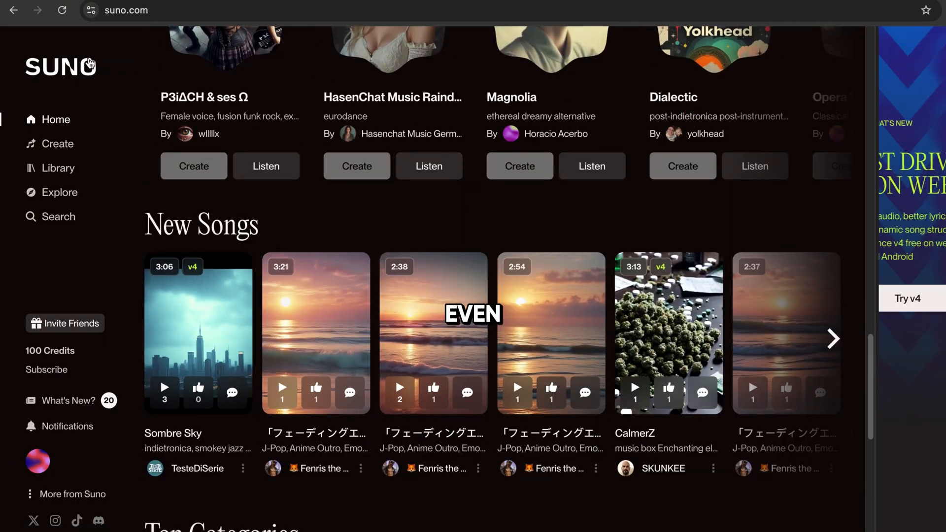
Step: Browse Suno's Search and Playlists pages, then create a song from the description
left_click(59, 217)
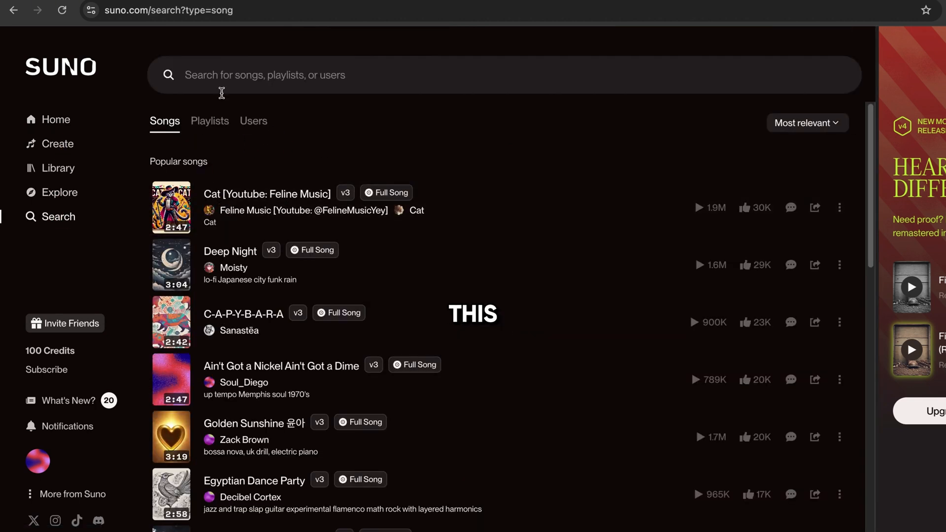
left_click(210, 121)
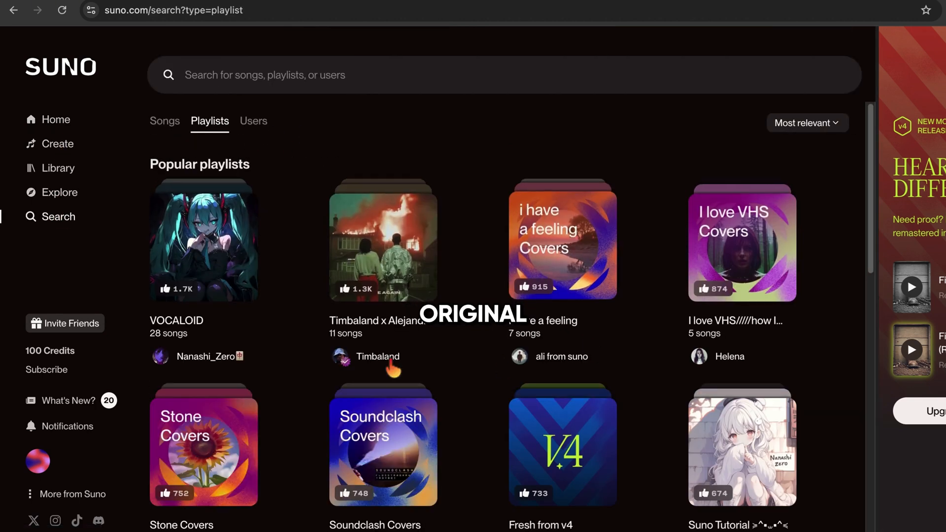
left_click(58, 144)
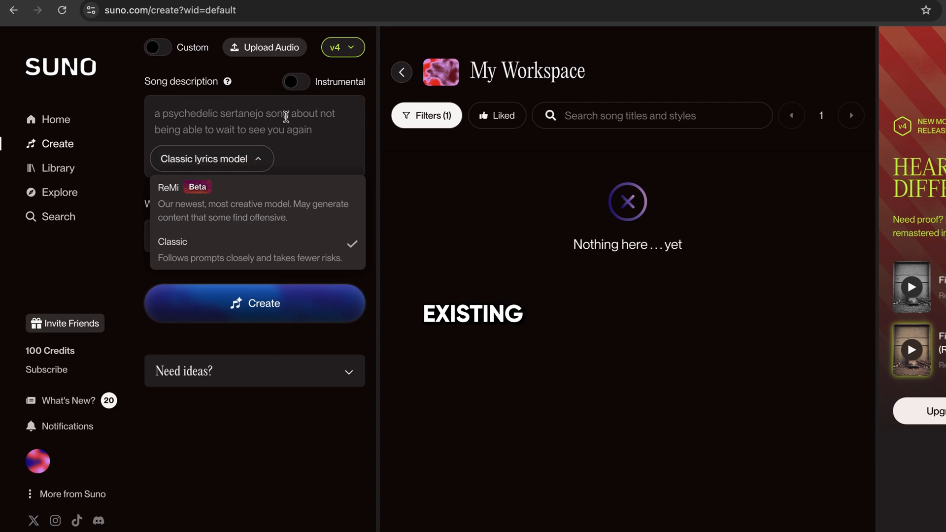
left_click(254, 304)
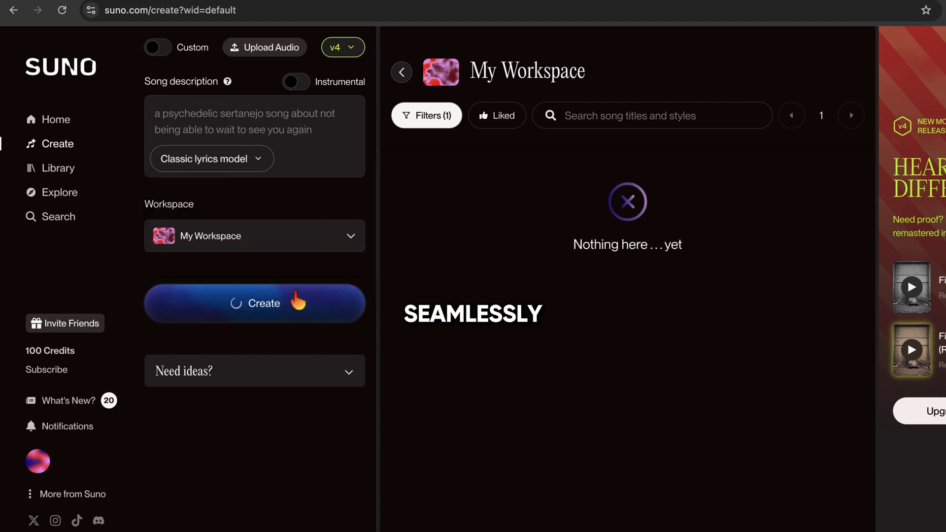
Step: Show song idea suggestions, switch to Custom mode, and accept the audio upload terms
left_click(255, 303)
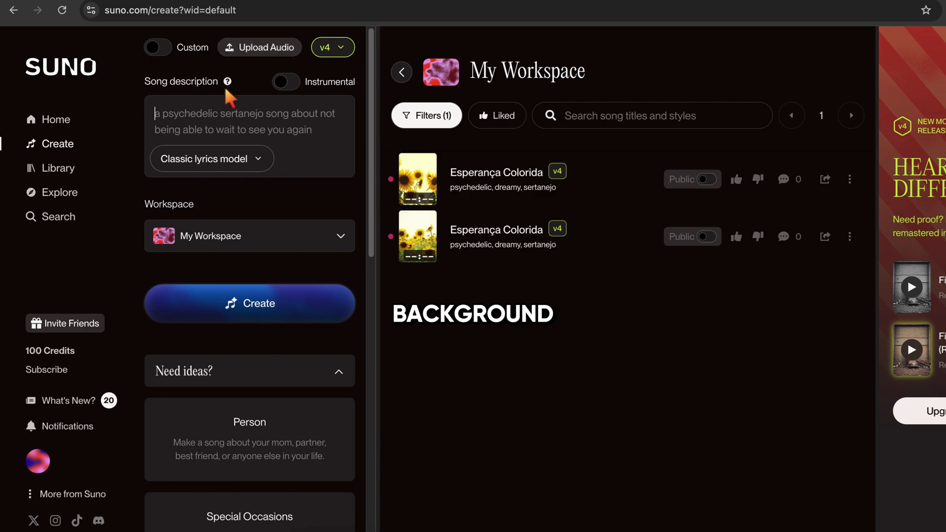
left_click(157, 47)
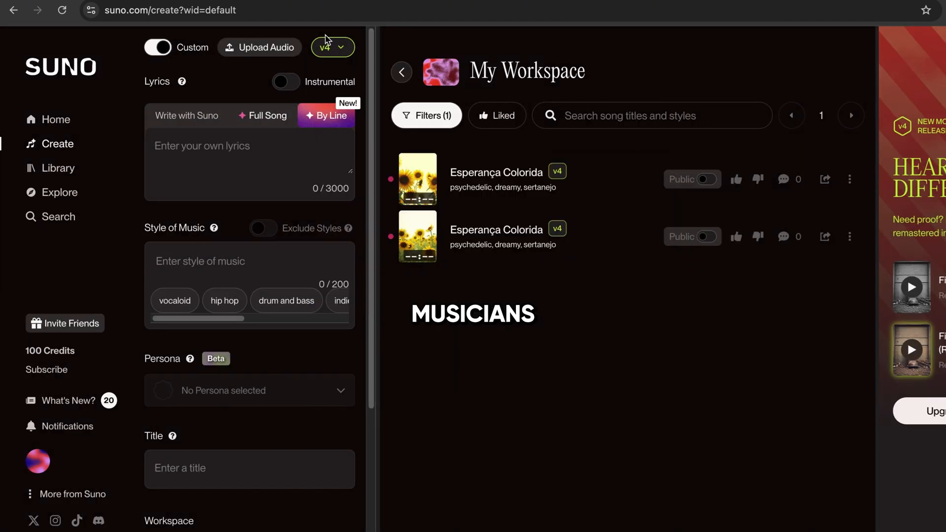
left_click(259, 47)
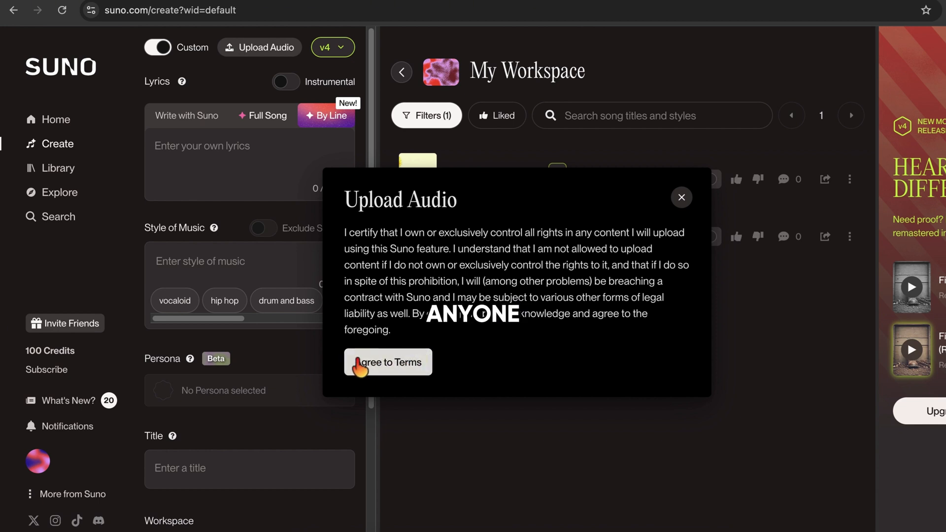
left_click(389, 363)
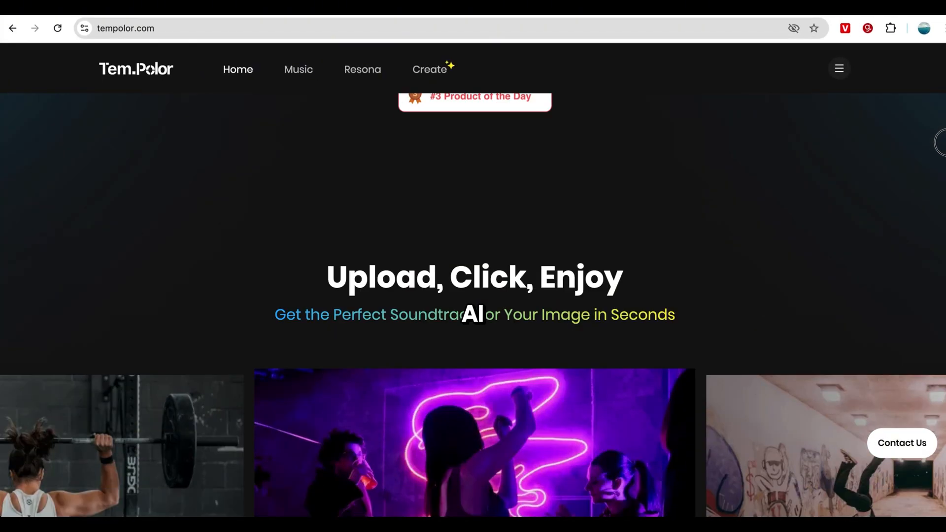
Step: Find Lofi tracks and show the Dreamy Lofi Soundscapes suggestions
scroll("down", 3)
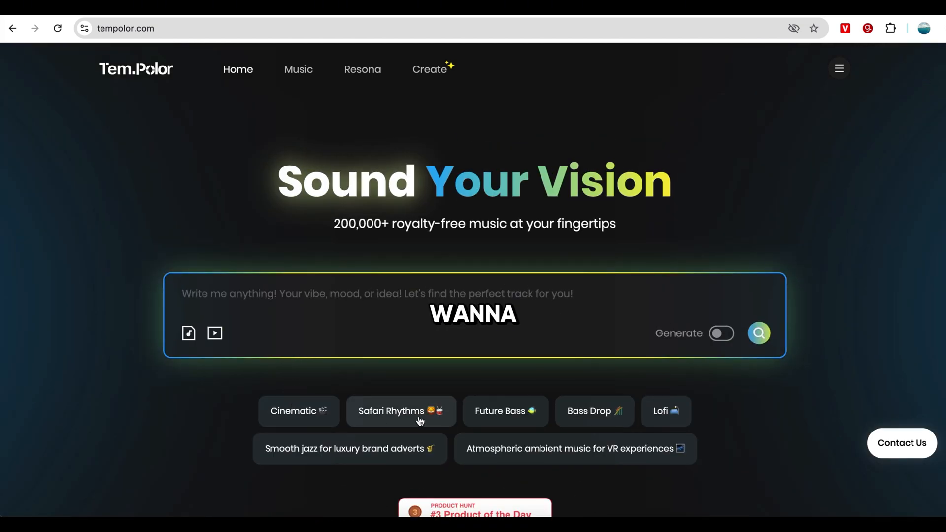
left_click(666, 411)
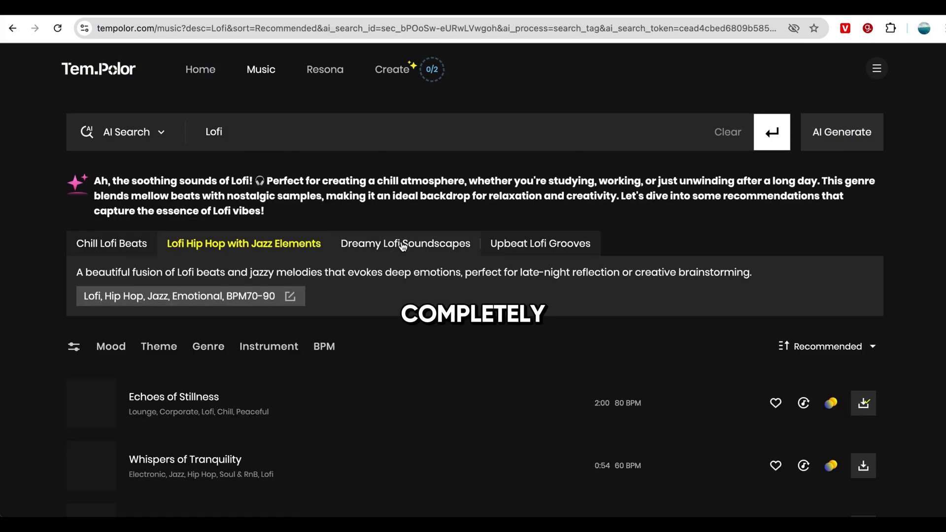
left_click(404, 243)
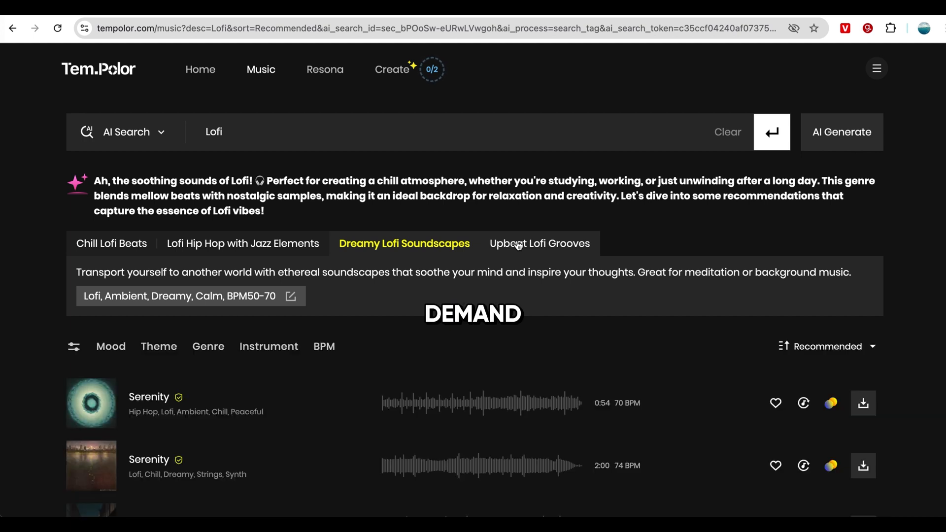
Step: Open Resona, list Hopeful-mood tracks, and search for 'music for podc'
left_click(324, 69)
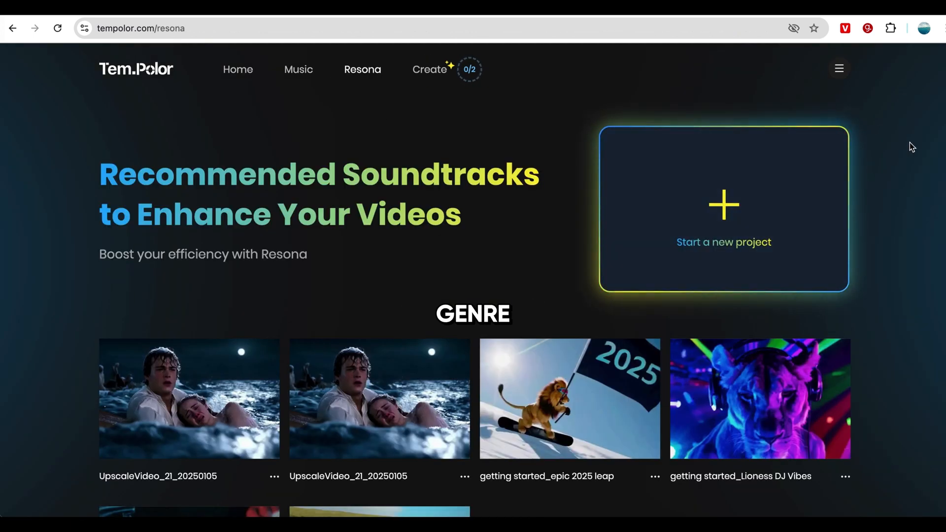
scroll("down", 3)
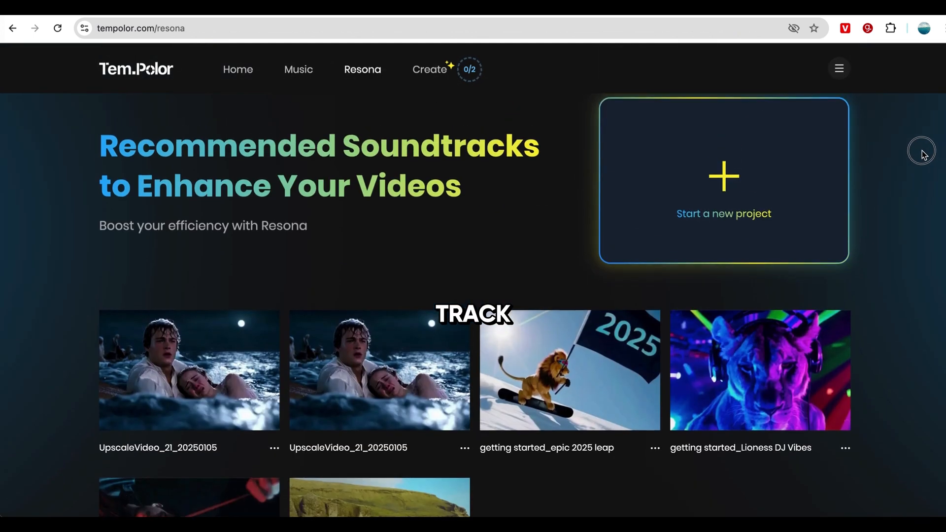
left_click(298, 70)
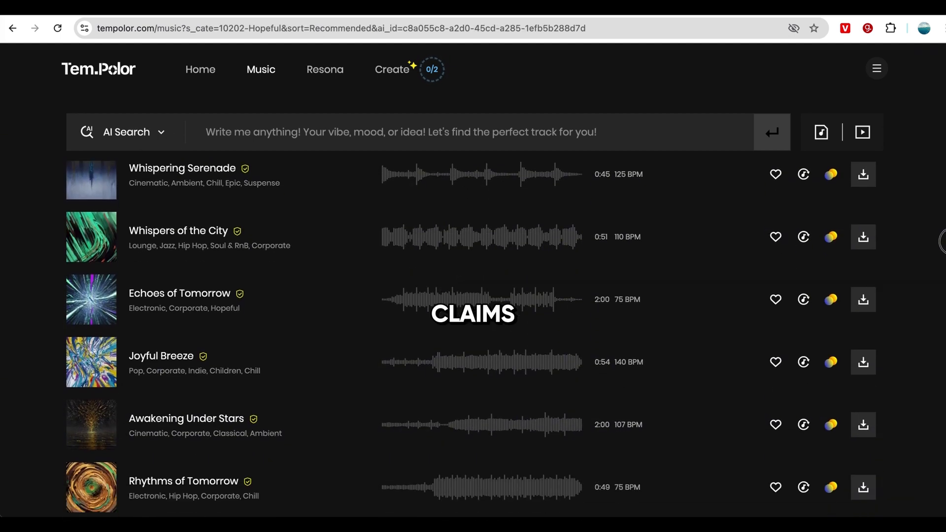
type("music for podc")
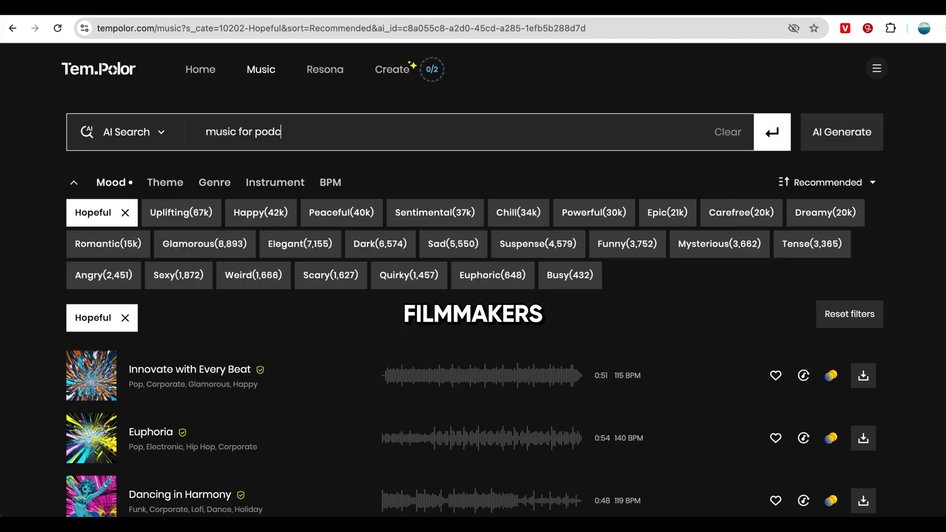
left_click(391, 70)
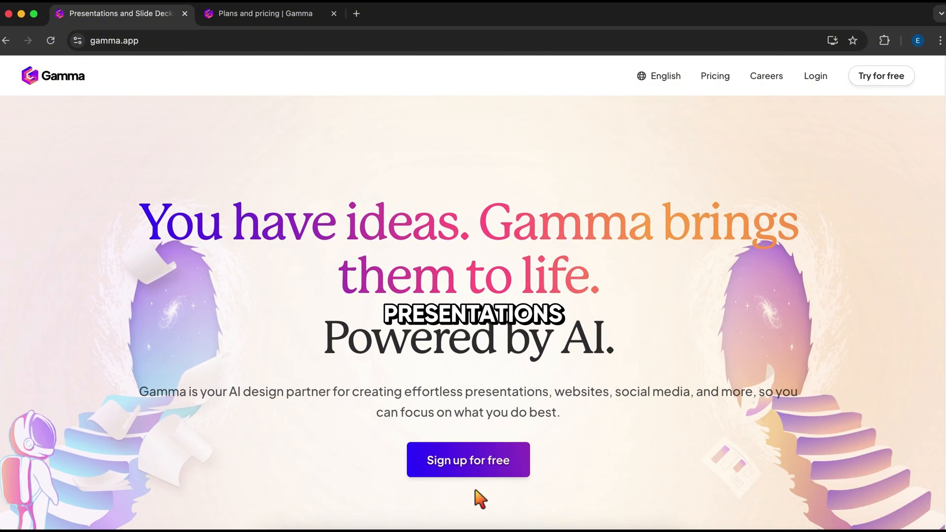
Step: Scroll Gamma's homepage and enter the prompt 'A pitch deck about building a colony on Mars'
scroll("down", 3)
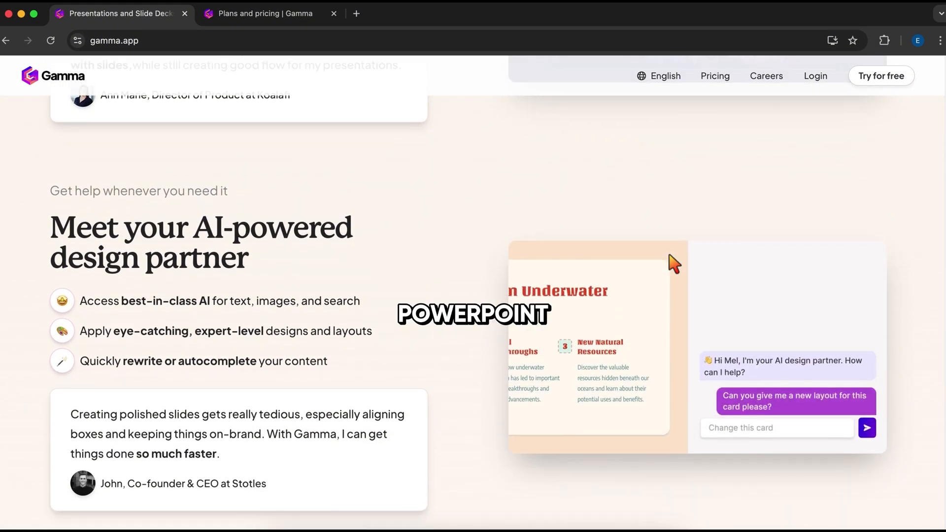
scroll("down", 3)
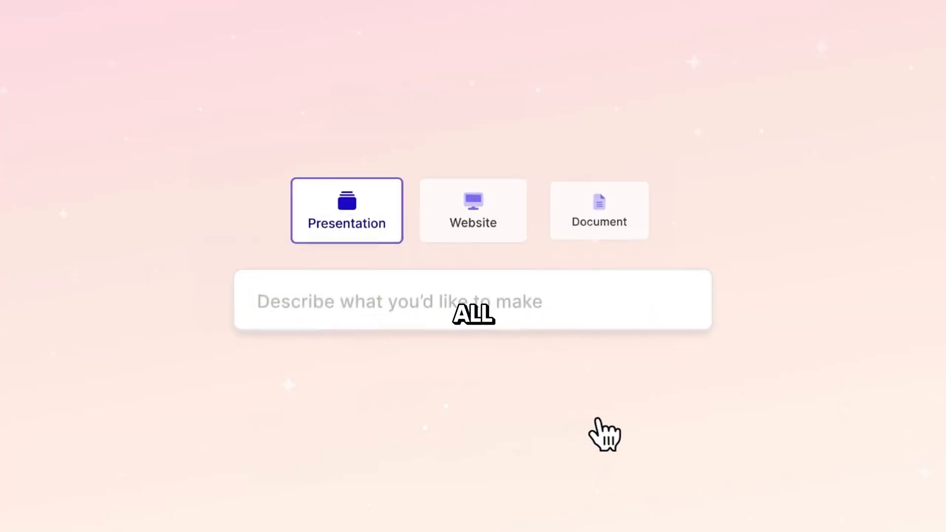
type("A pitch deck about building a colony on Mars")
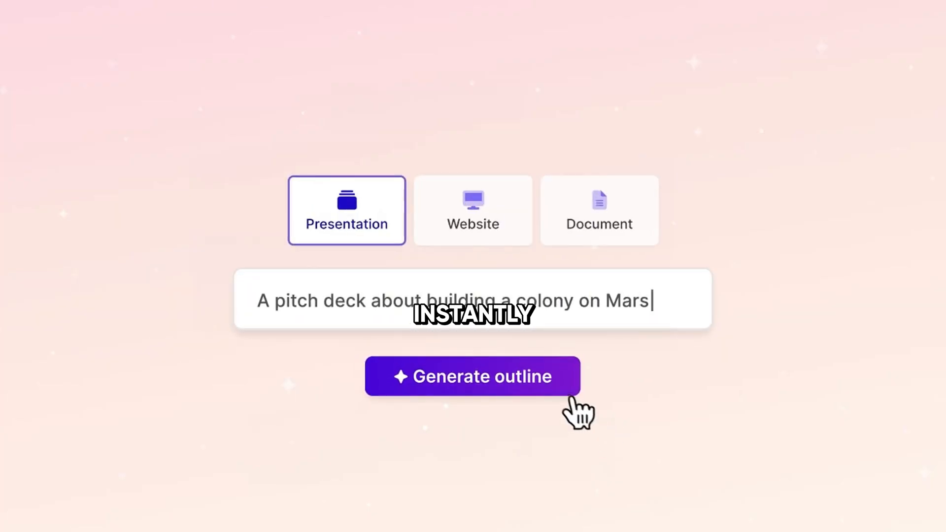
left_click(472, 376)
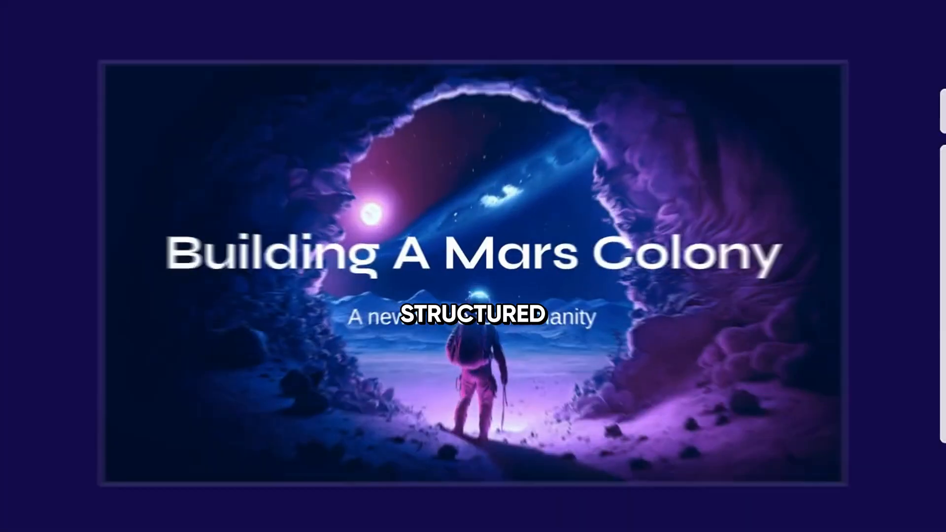
scroll("down", 3)
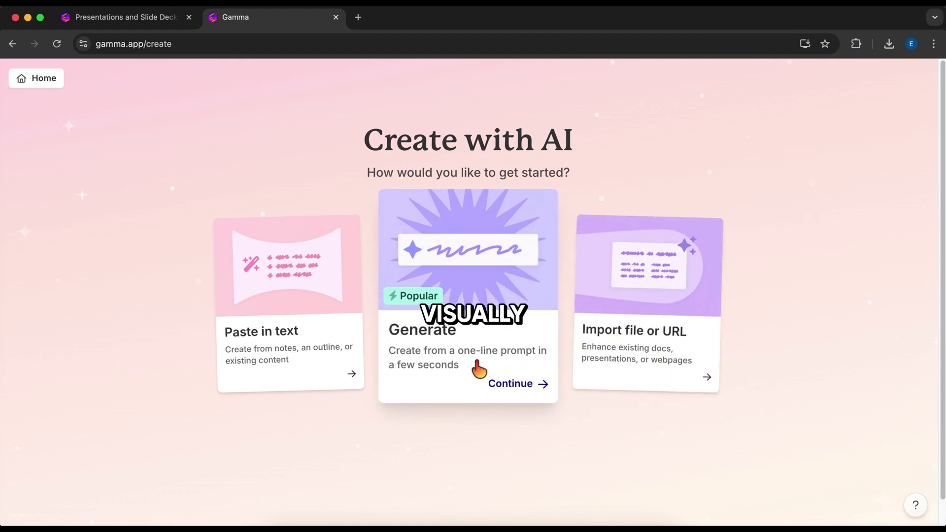
Step: Generate an outline for 'youtube automation with ai' and build the deck from it
left_click(516, 384)
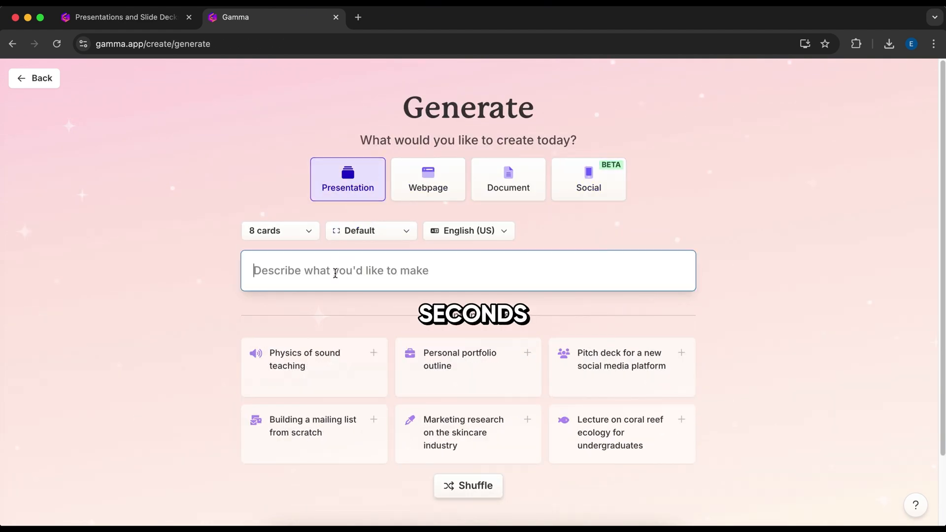
type("youtube automation with ai")
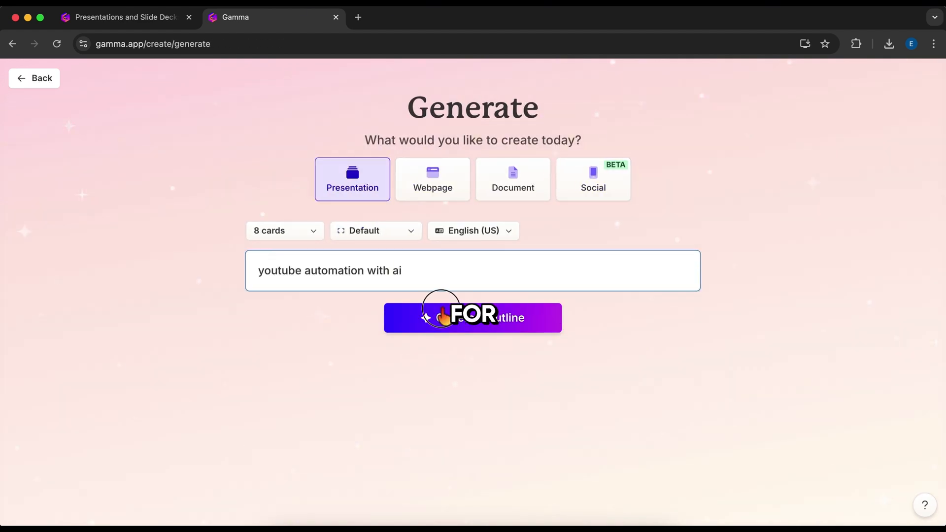
left_click(473, 318)
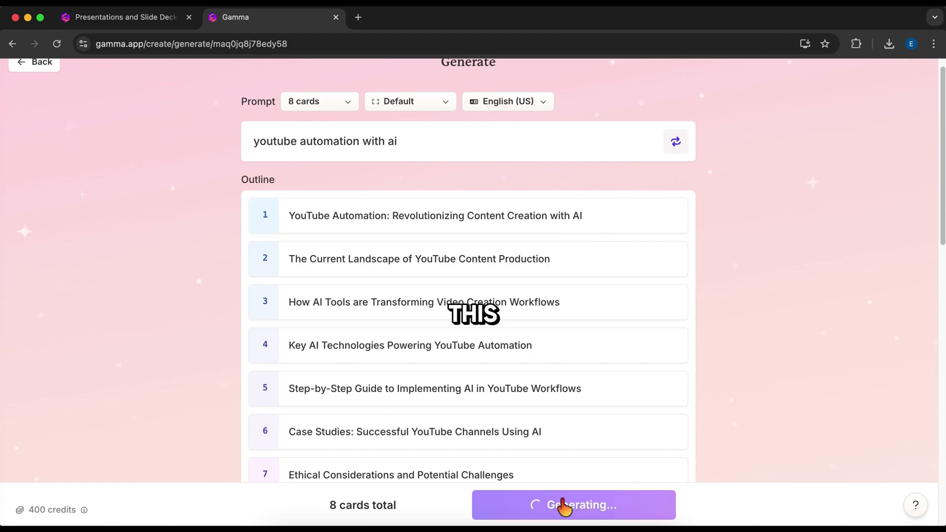
left_click(573, 506)
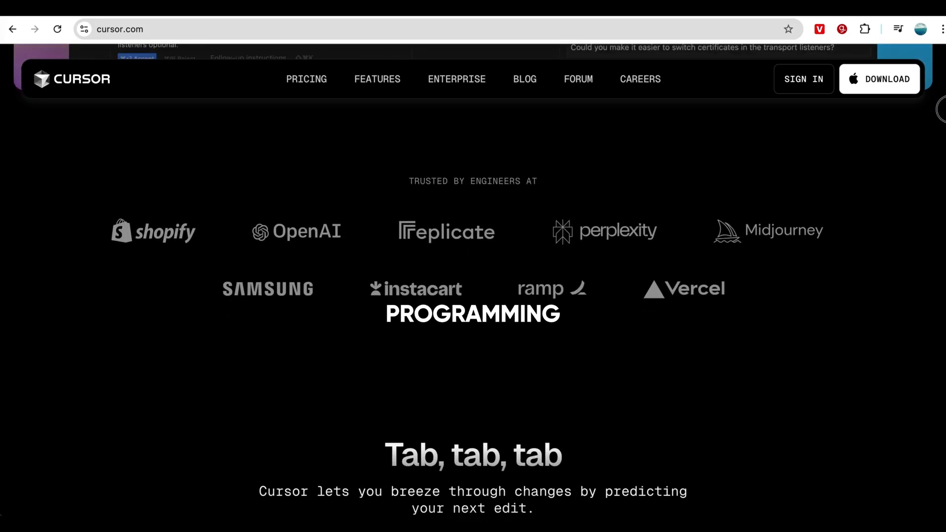
Step: Scroll through Cursor's code prediction, natural-language editing and features sections
scroll("down", 3)
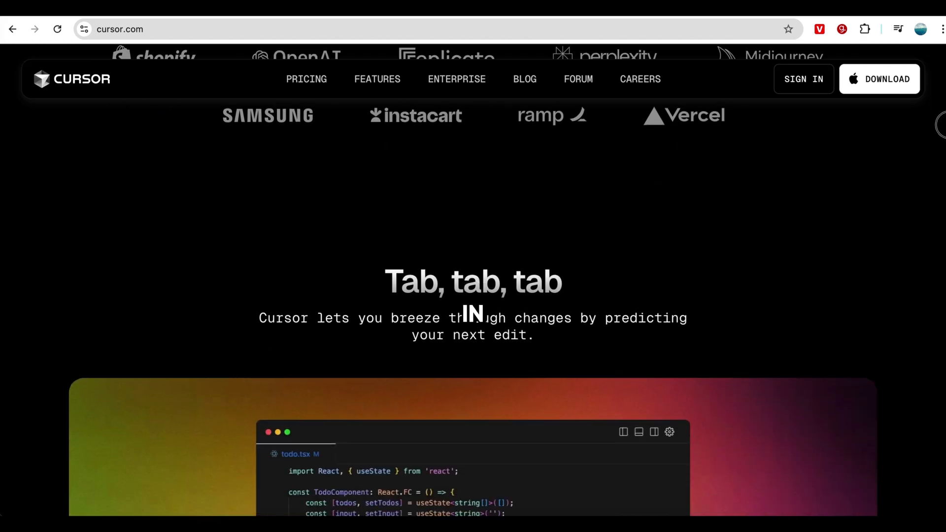
scroll("down", 3)
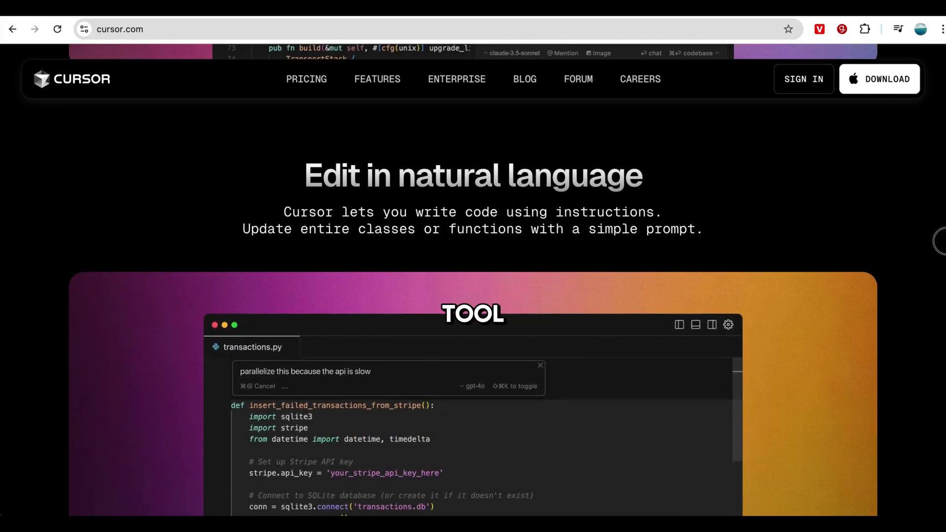
scroll("down", 3)
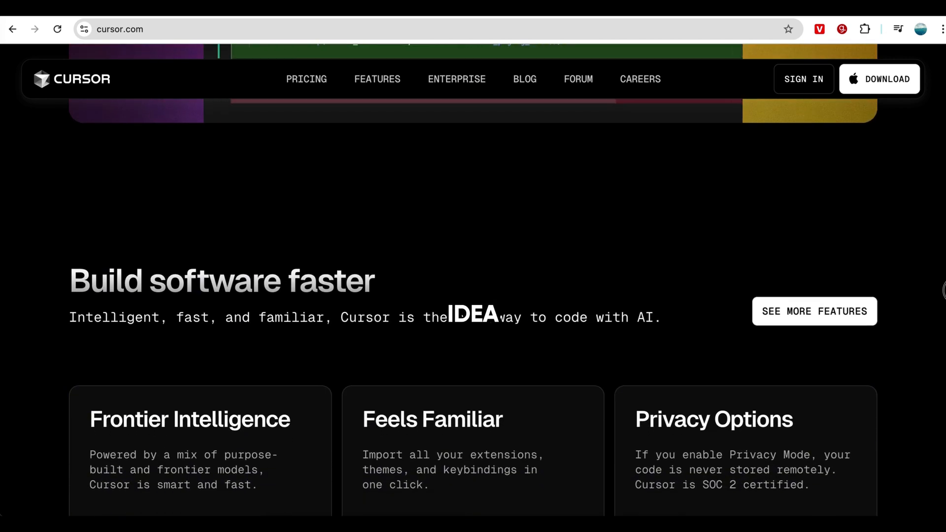
scroll("down", 3)
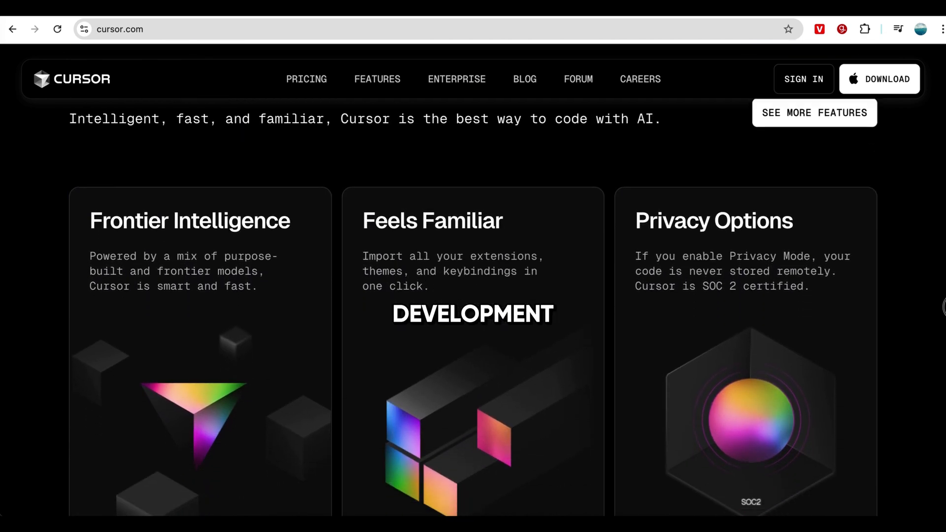
scroll("down", 3)
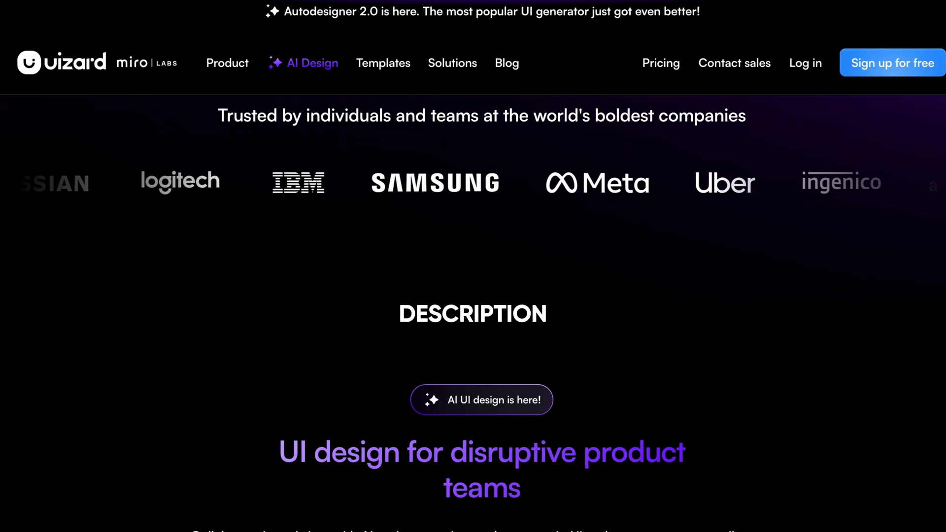
Step: Scroll through Uizard's Autodesigner features and template galleries down to Website design
scroll("down", 3)
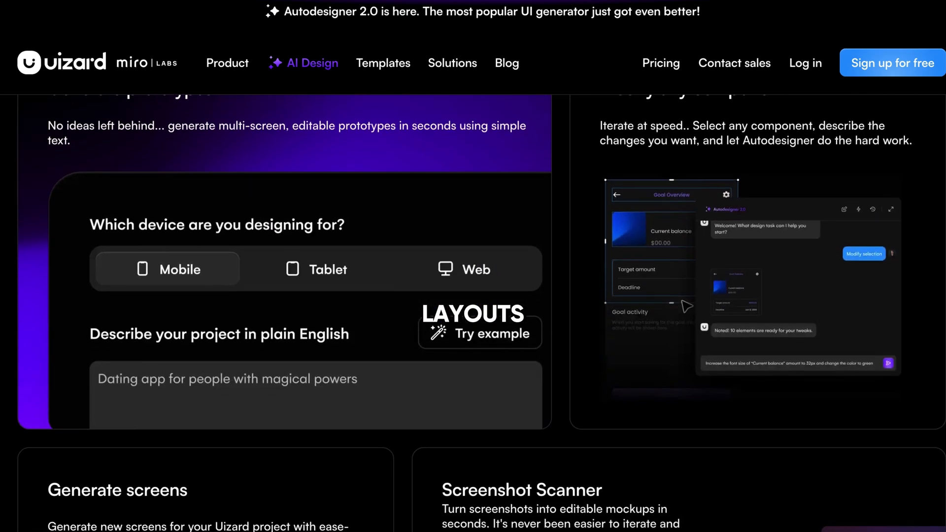
scroll("down", 3)
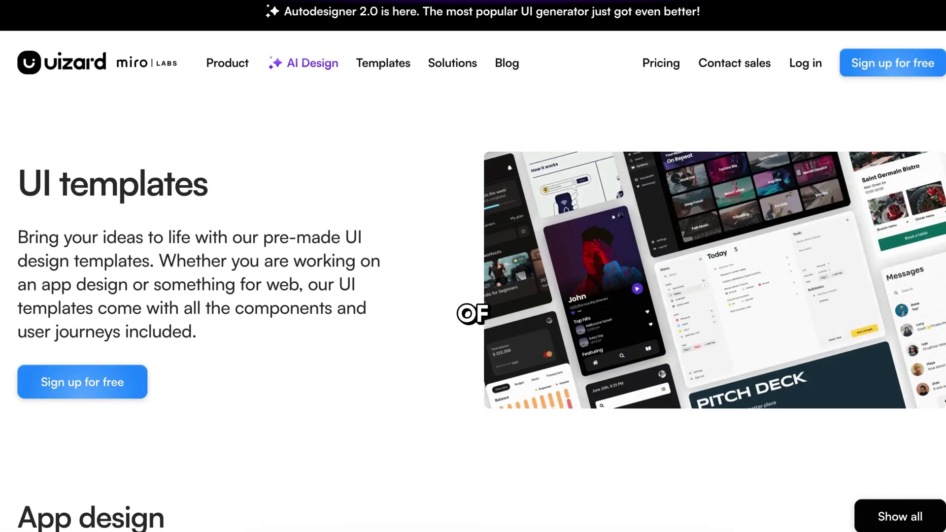
scroll("down", 3)
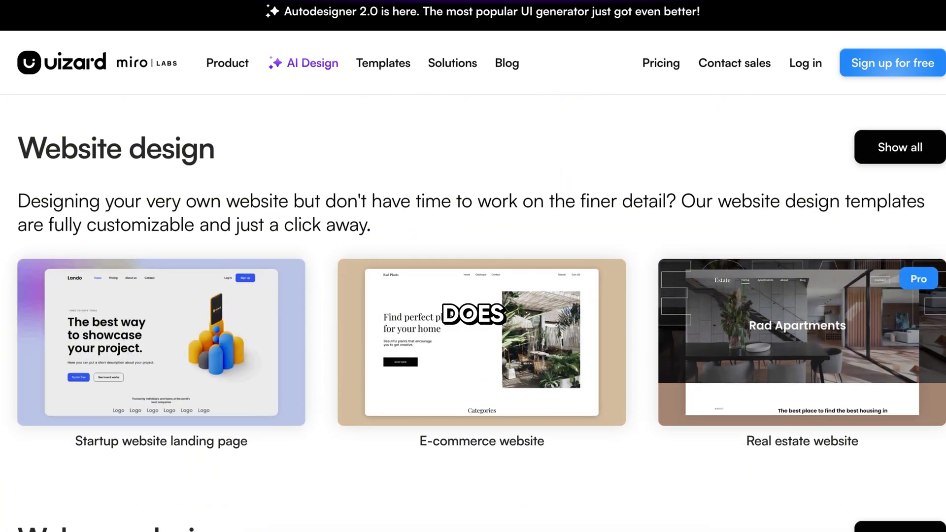
scroll("down", 3)
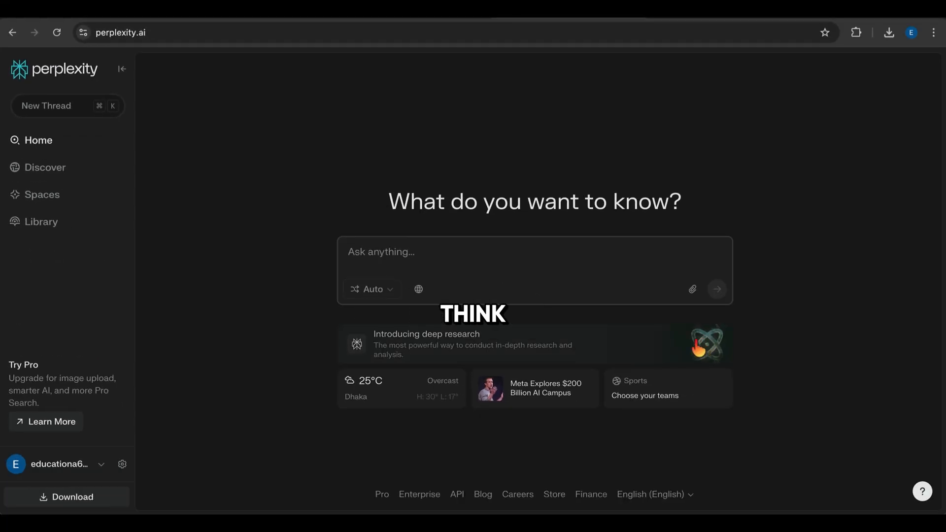
Step: Ask Perplexity 'what is Grok 3', then follow up on Grok 3 versus GPT-4o
type("what")
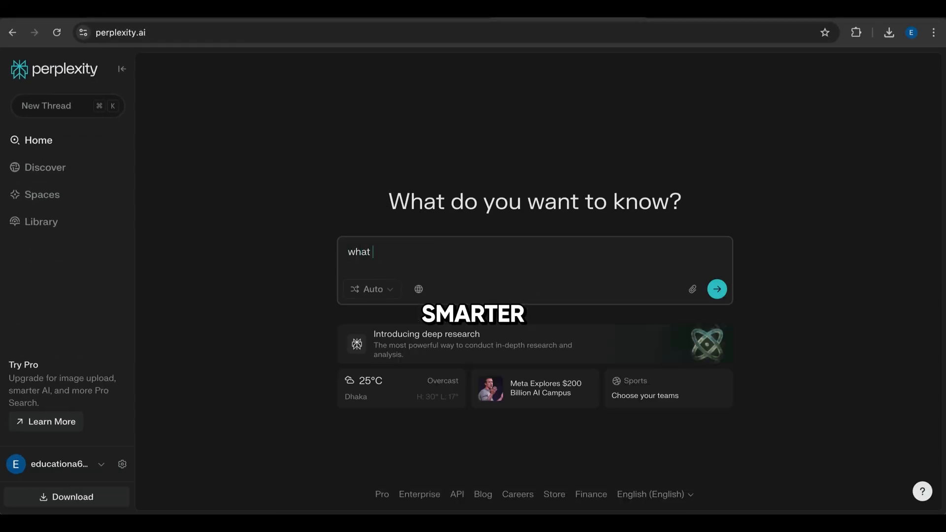
type("is Grok 3")
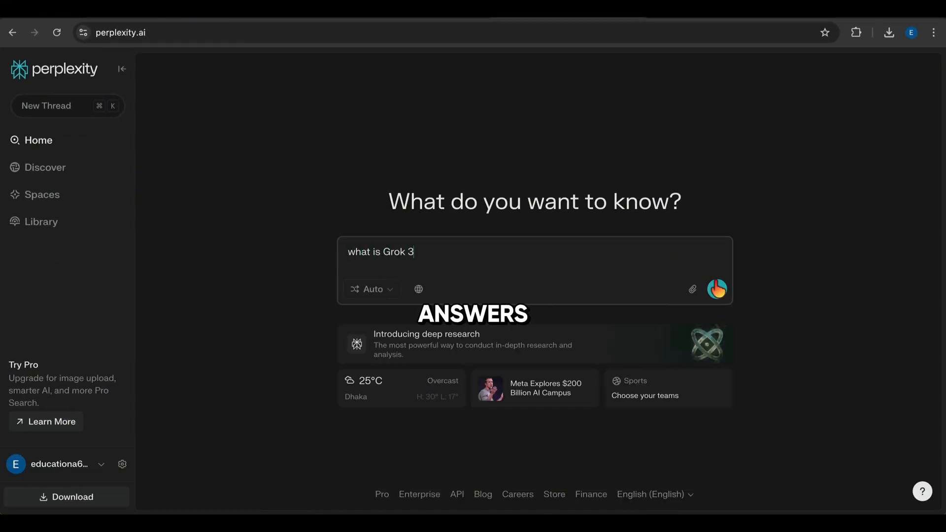
left_click(419, 290)
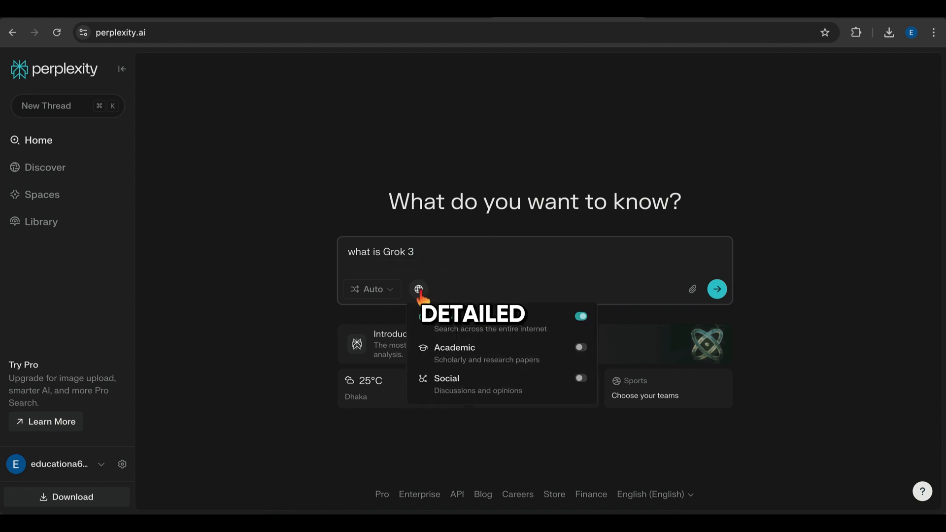
left_click(717, 289)
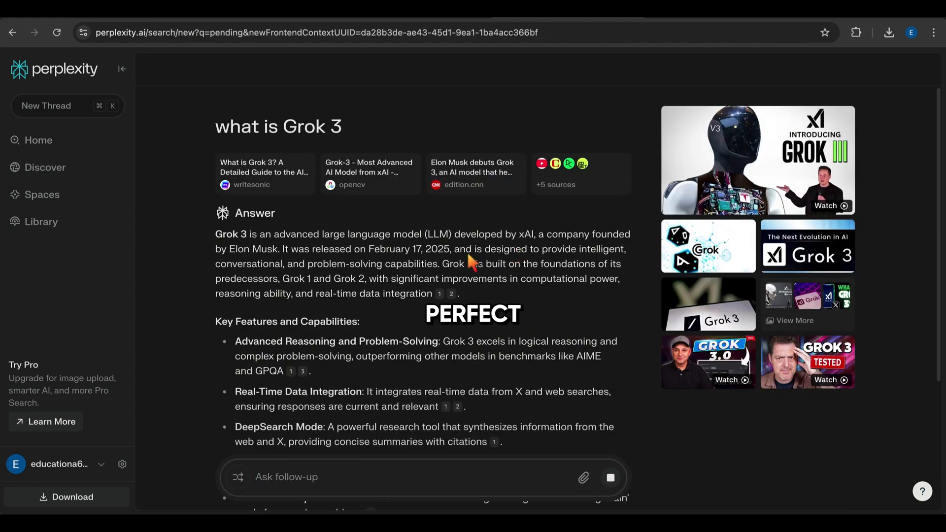
scroll("down", 3)
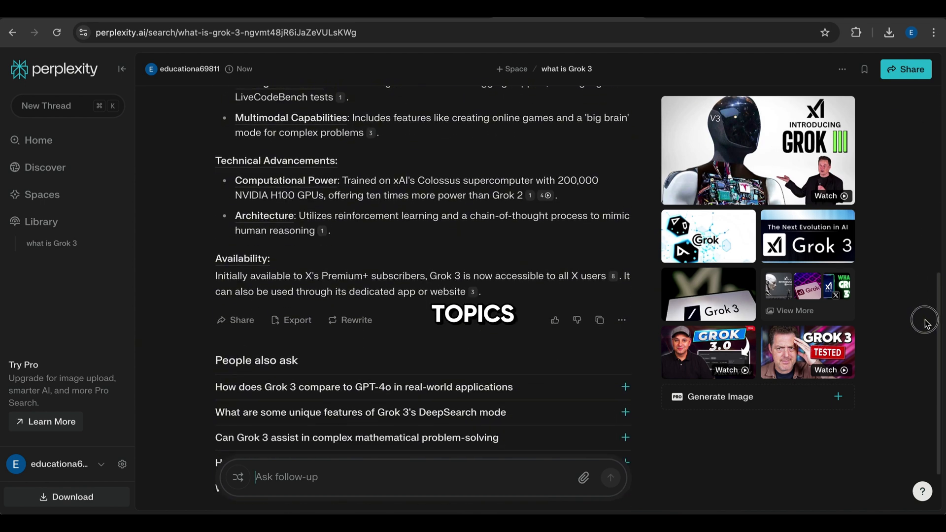
left_click(364, 387)
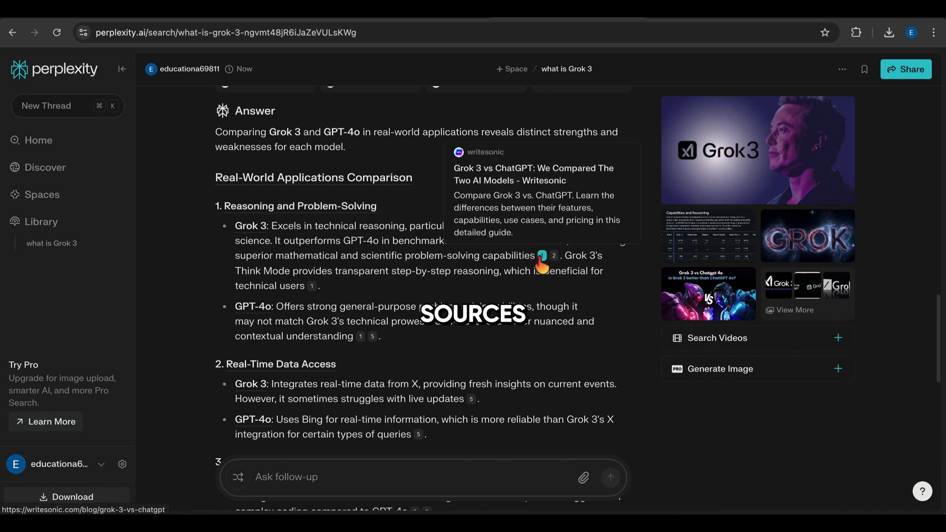
mouse_move(311, 290)
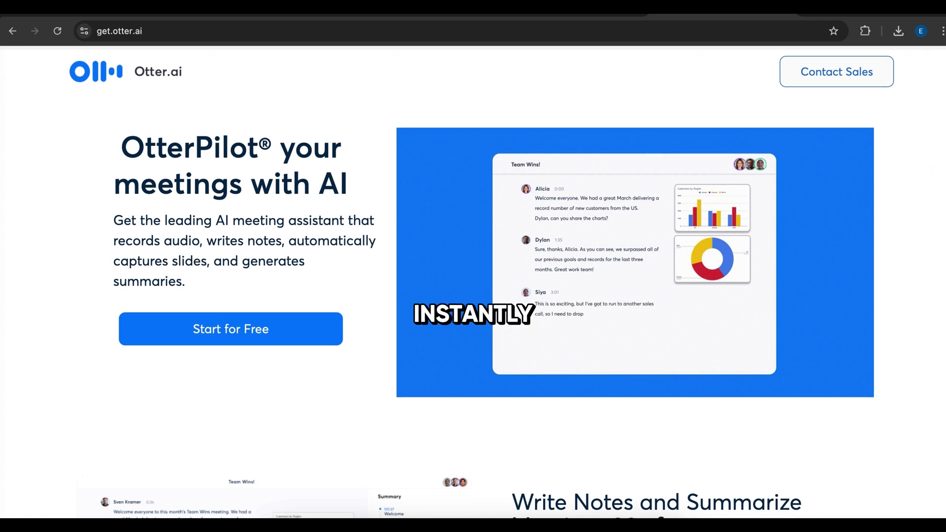
Step: Scroll Otter.ai's meeting notes, calendar integration and slide capture sections to pricing
scroll("down", 3)
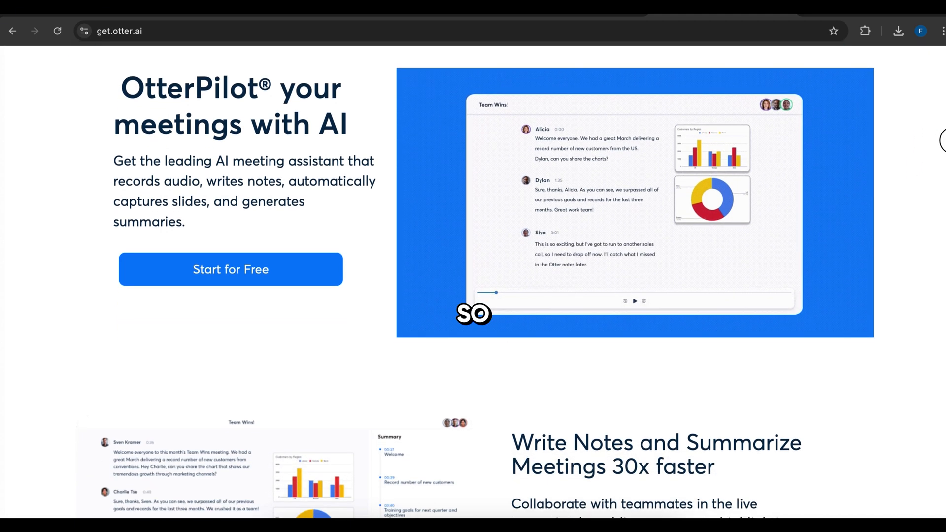
scroll("down", 3)
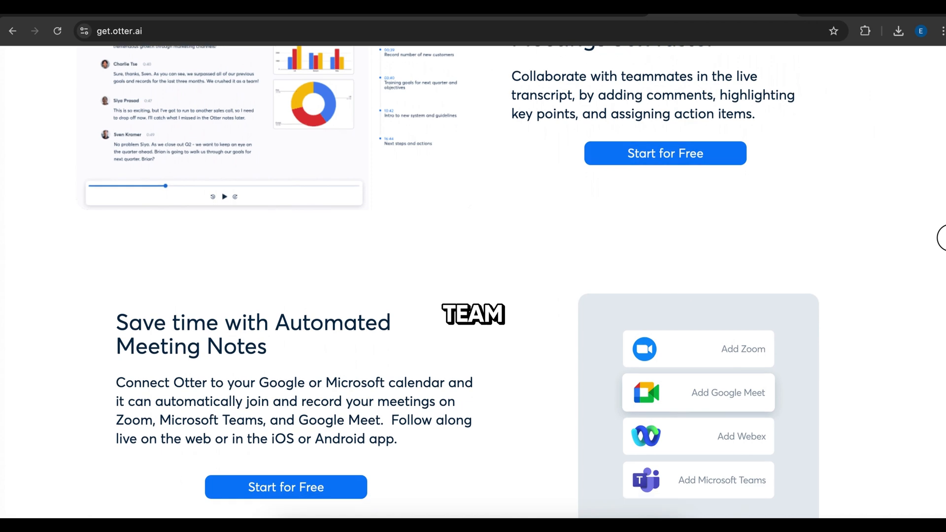
scroll("down", 3)
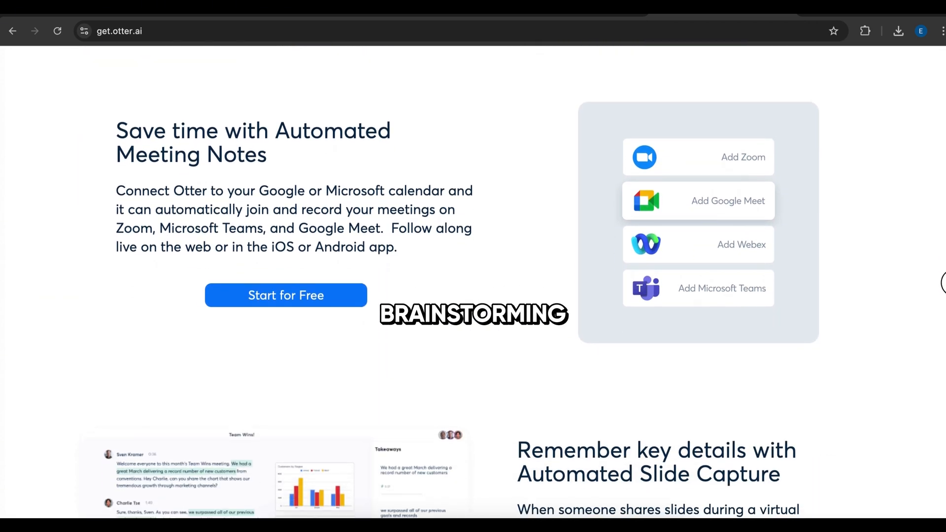
scroll("down", 3)
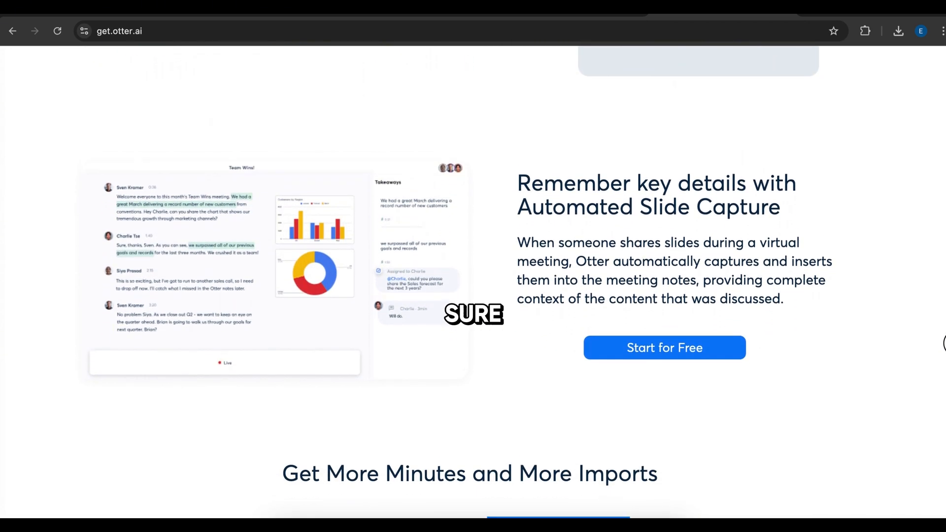
scroll("down", 3)
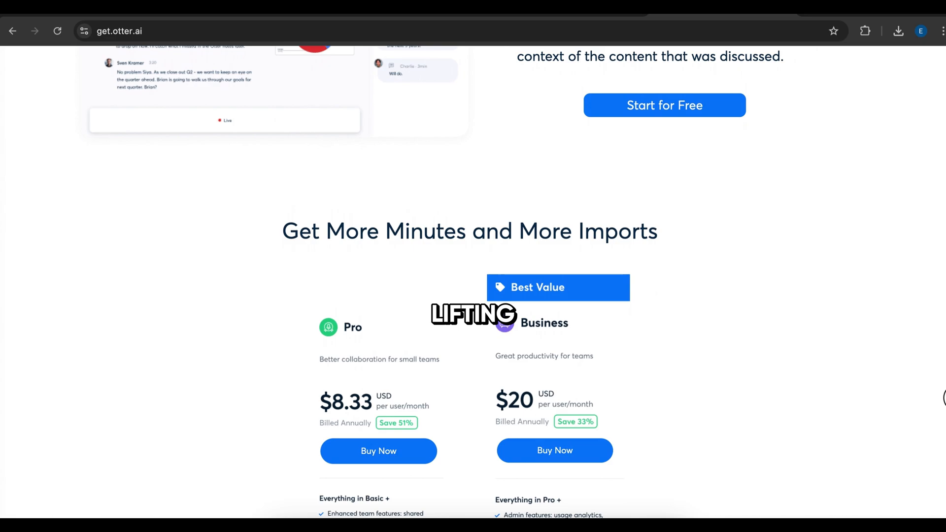